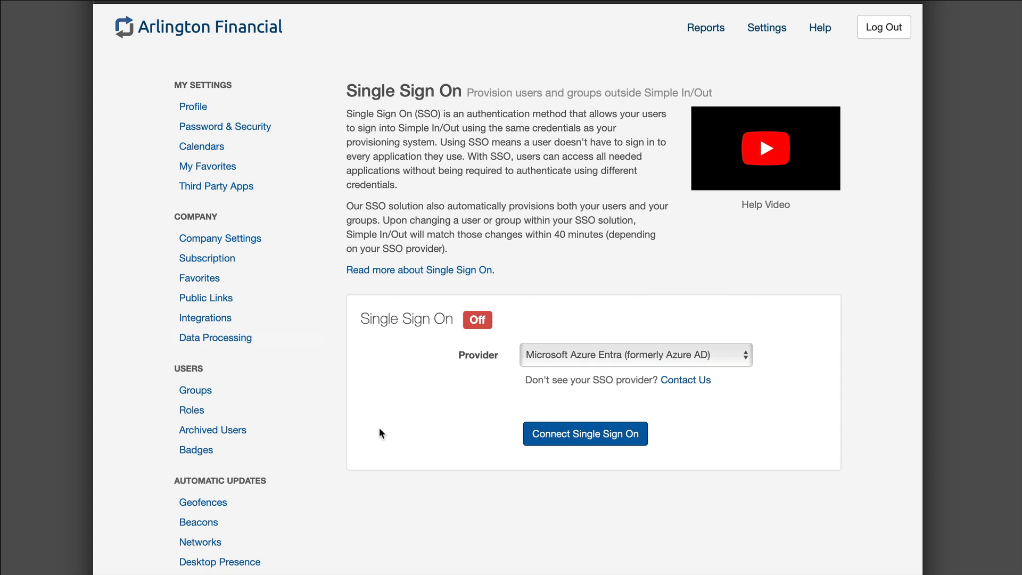
Start Connect Single Sign On with Azure Entra, bringing up the password-loss warning.
scroll("down", 3)
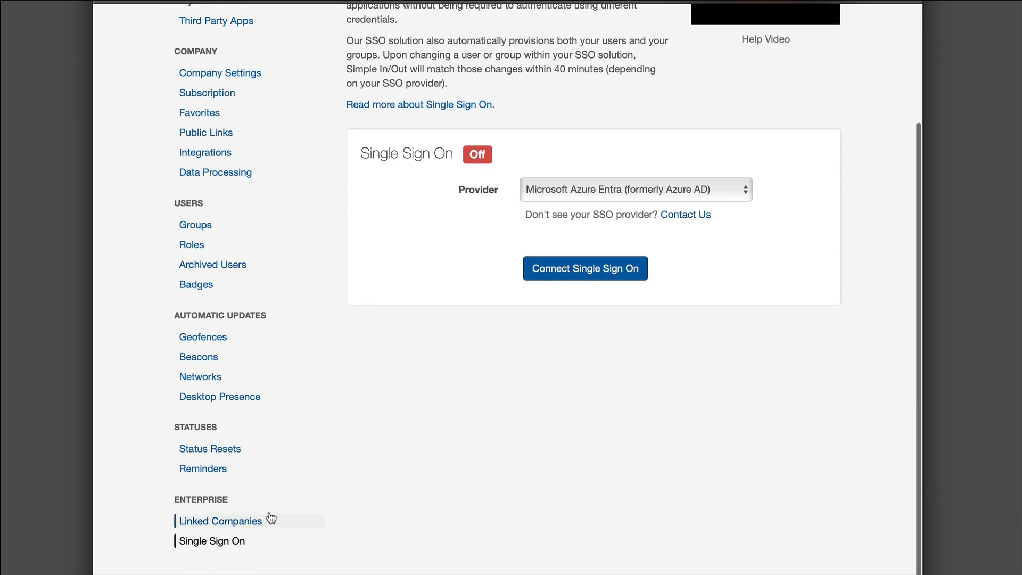
scroll("up", 3)
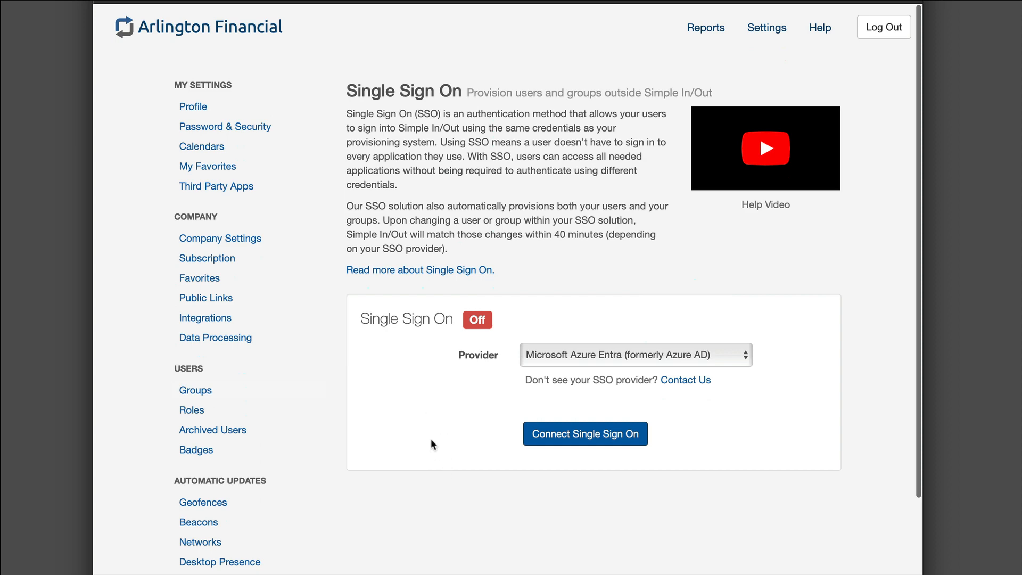
scroll("down", 3)
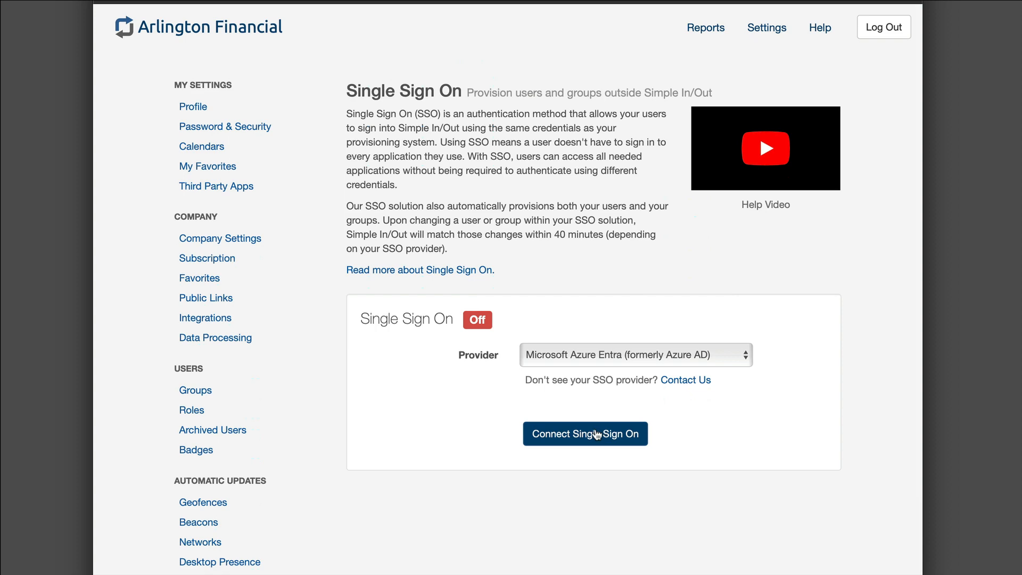
left_click(585, 433)
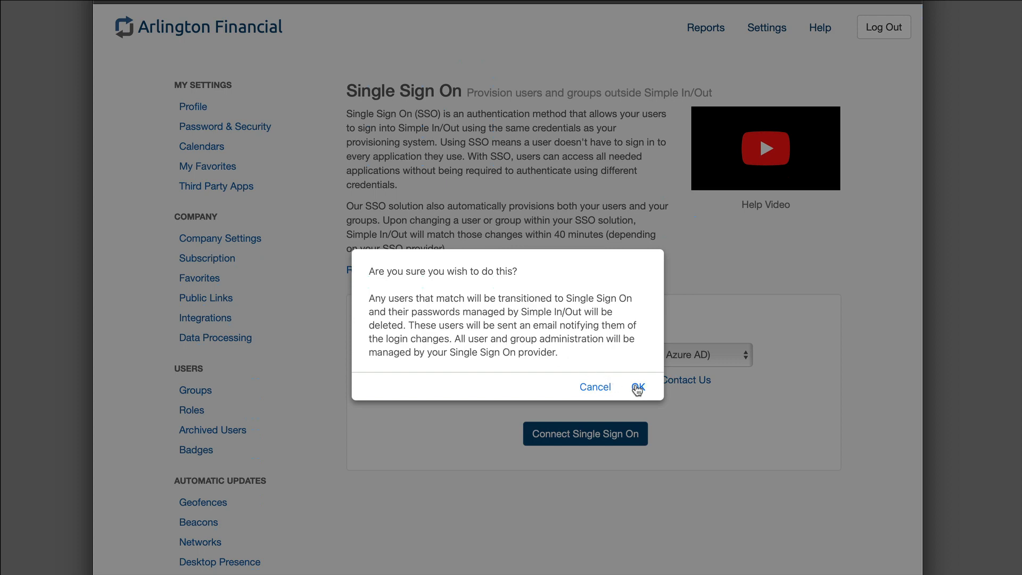
Confirm the user move and review the SCIM URL, masked bearer token and recovery key.
left_click(642, 387)
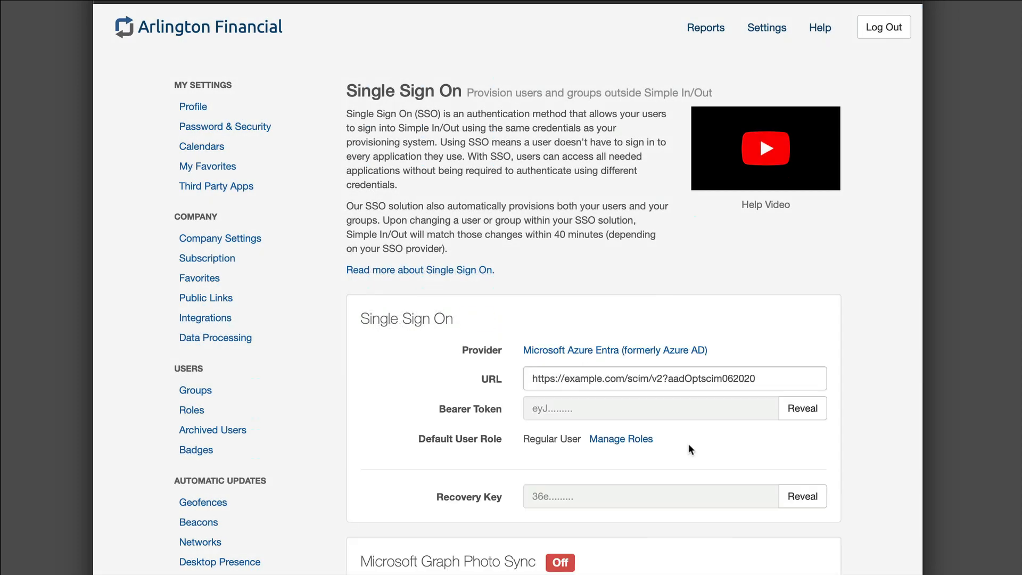
scroll("down", 3)
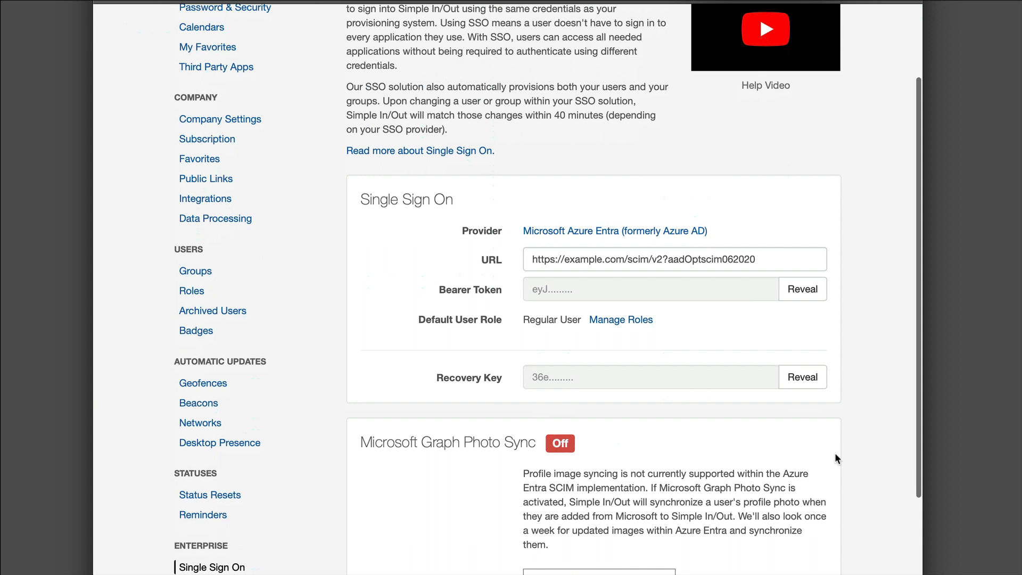
scroll("down", 3)
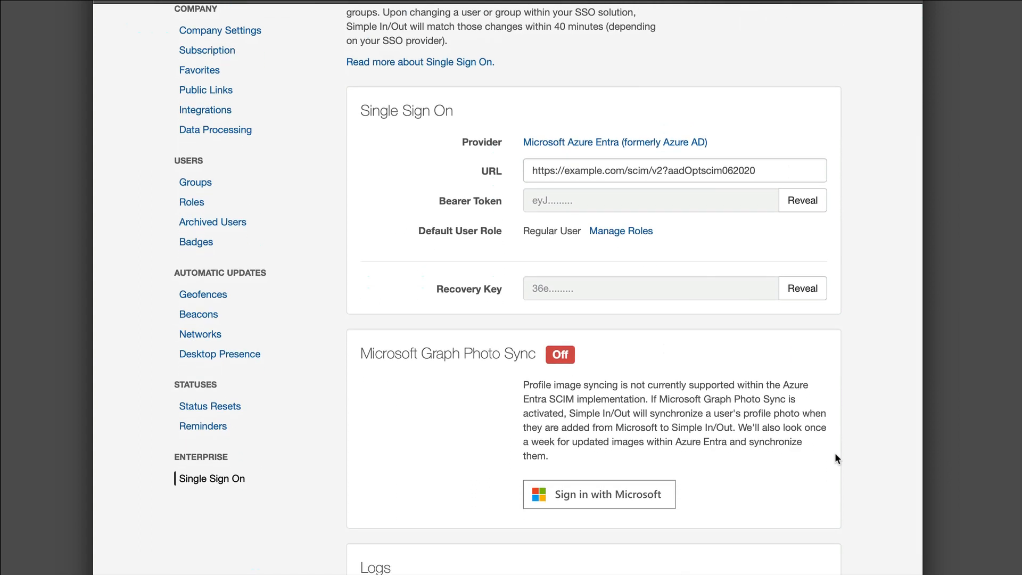
mouse_move(816, 146)
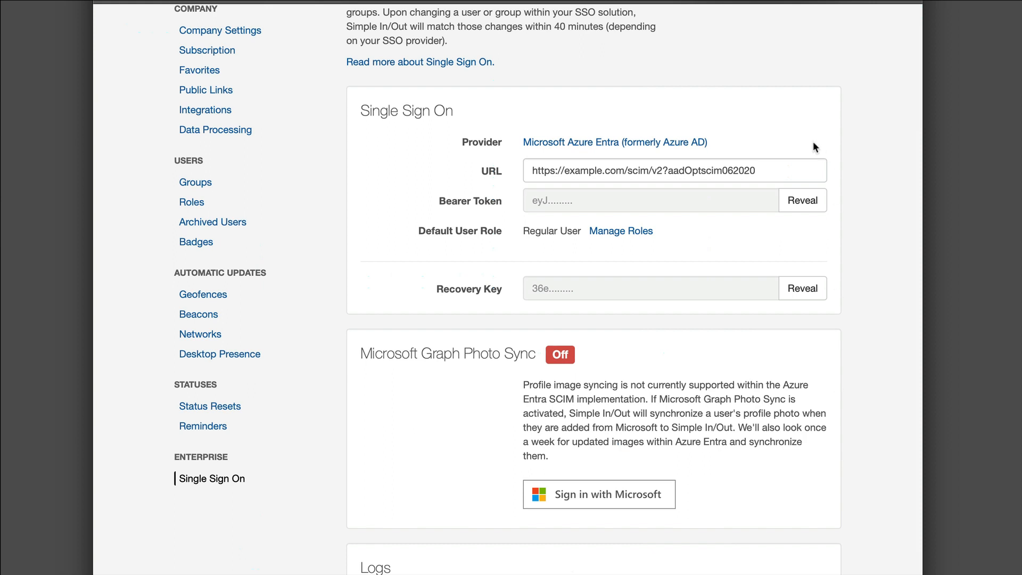
mouse_move(694, 151)
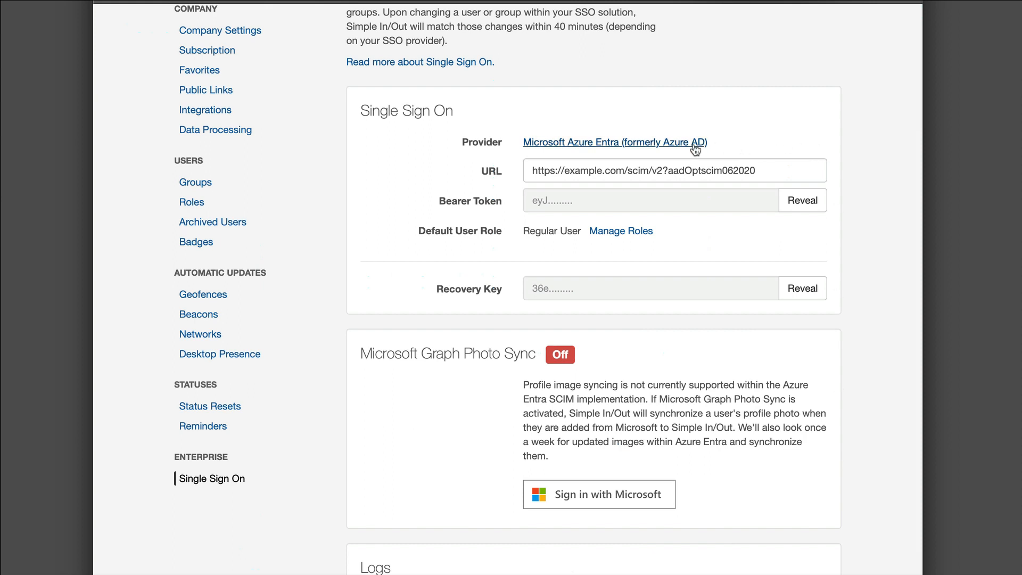
mouse_move(747, 147)
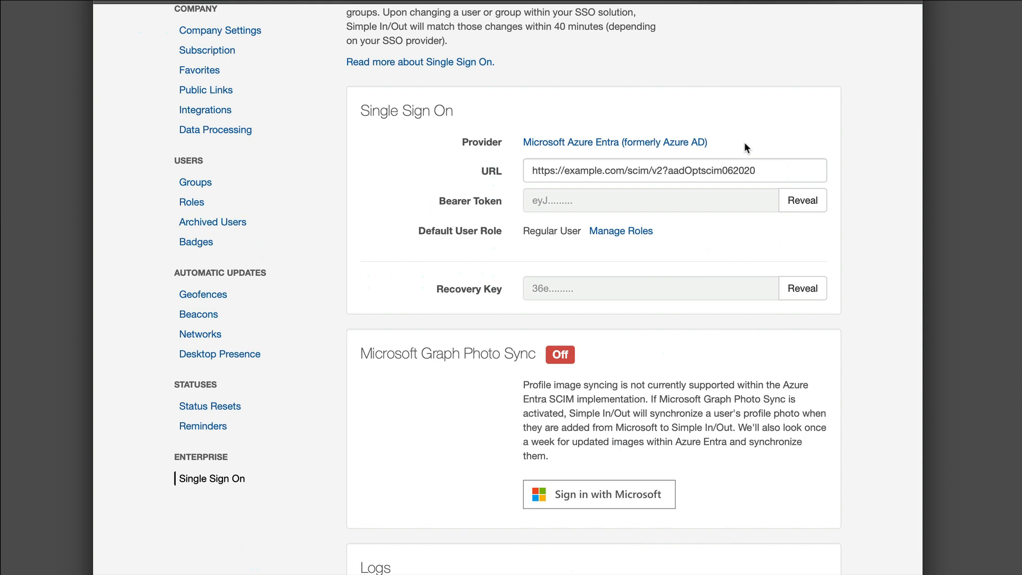
mouse_move(724, 164)
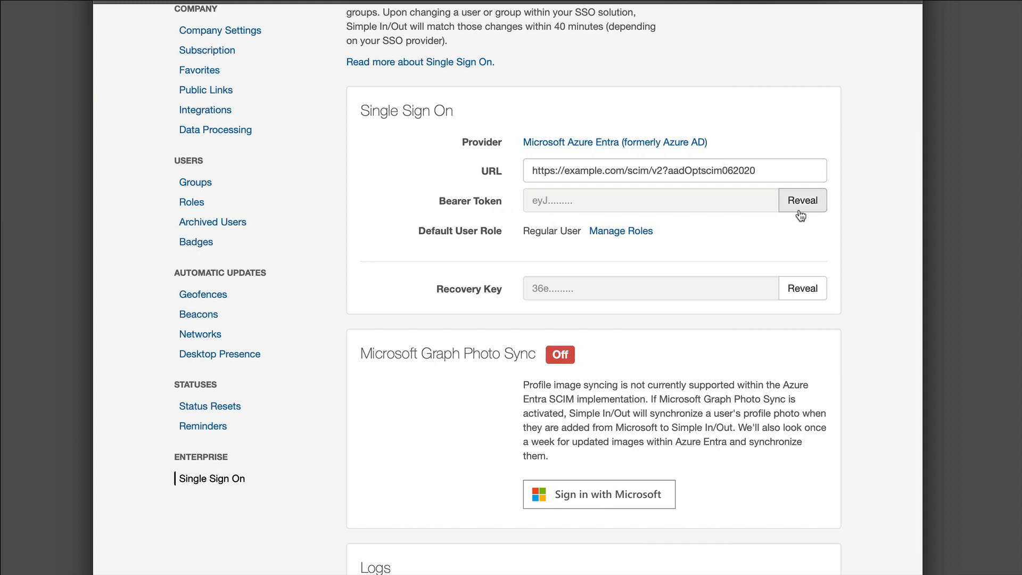
mouse_move(715, 219)
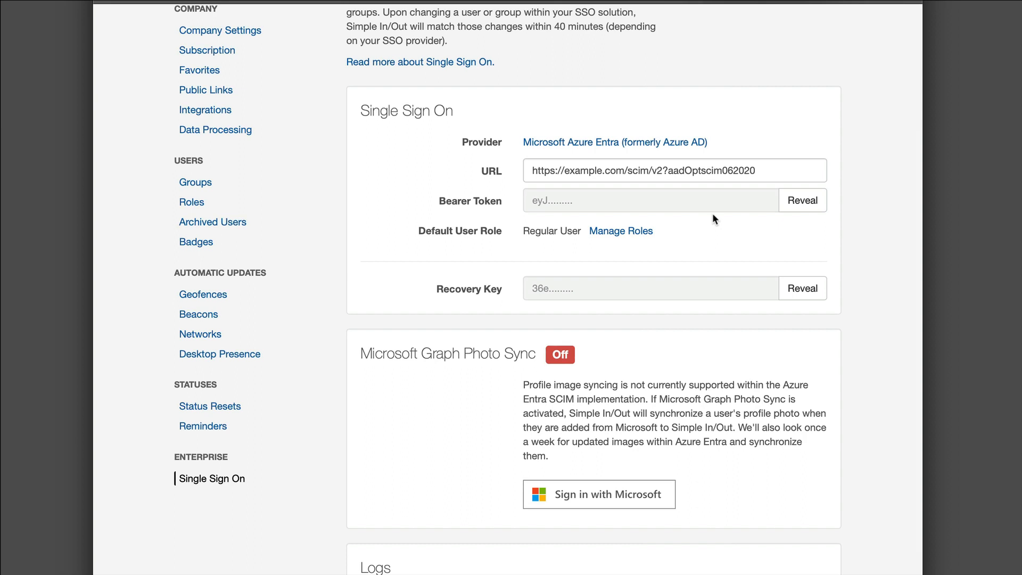
mouse_move(518, 244)
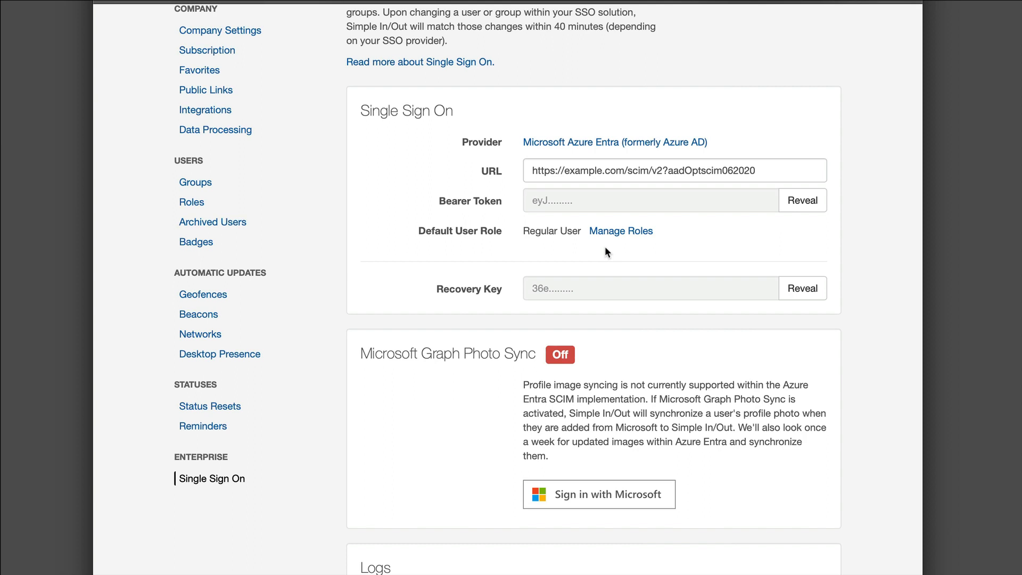
scroll("down", 3)
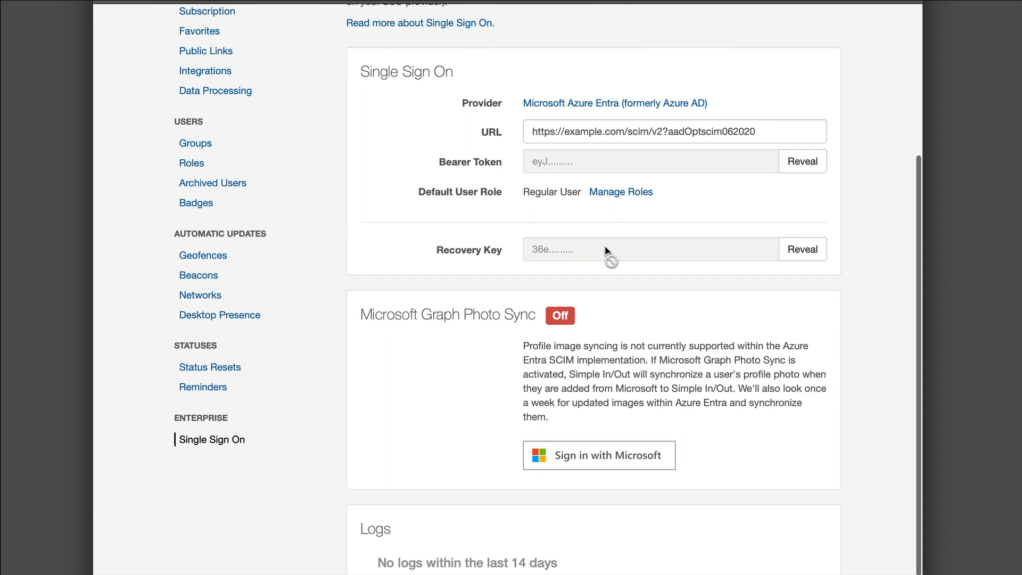
mouse_move(558, 260)
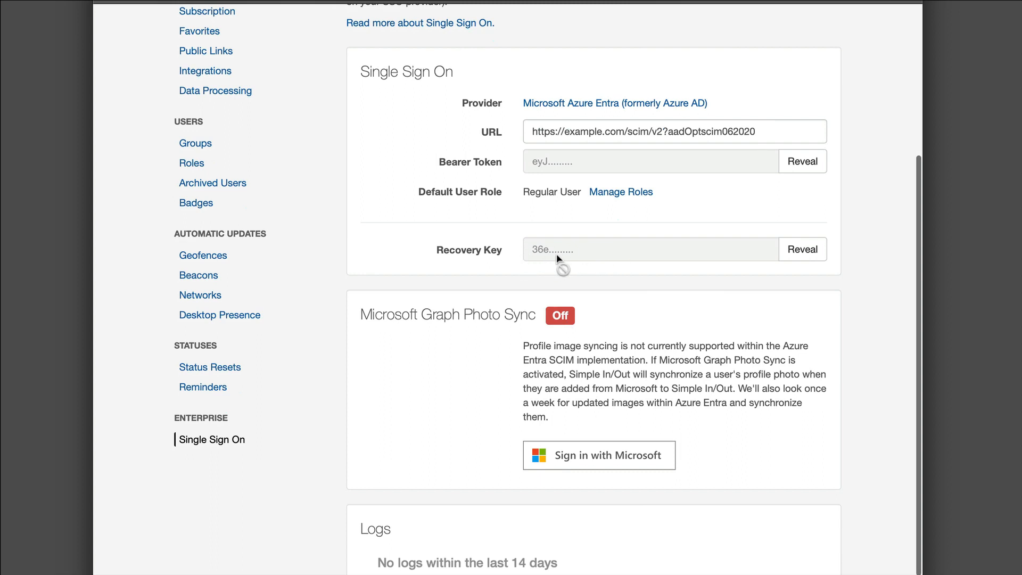
Reveal the recovery key in plain text, leaving the bearer token masked.
left_click(802, 249)
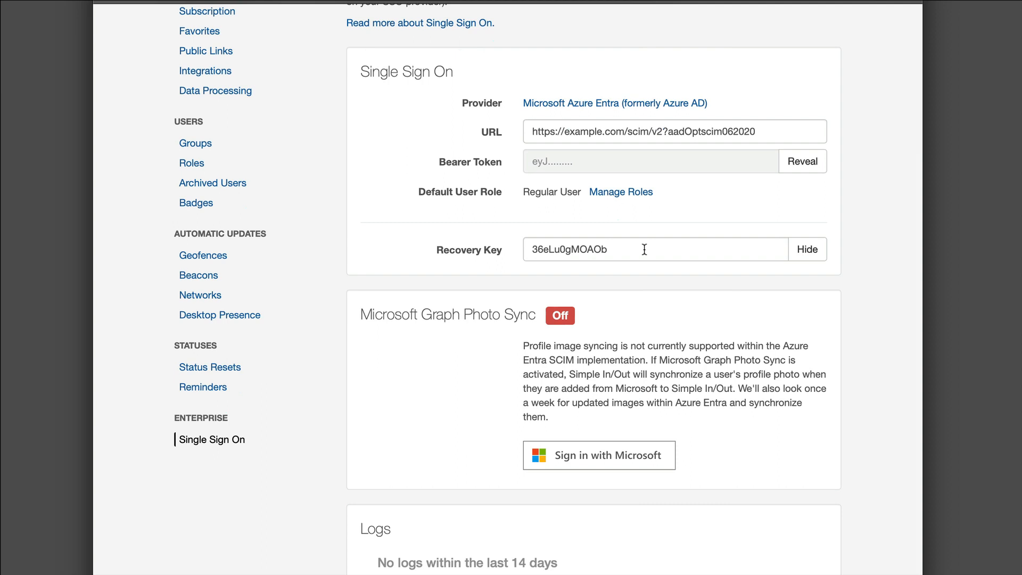
scroll("down", 3)
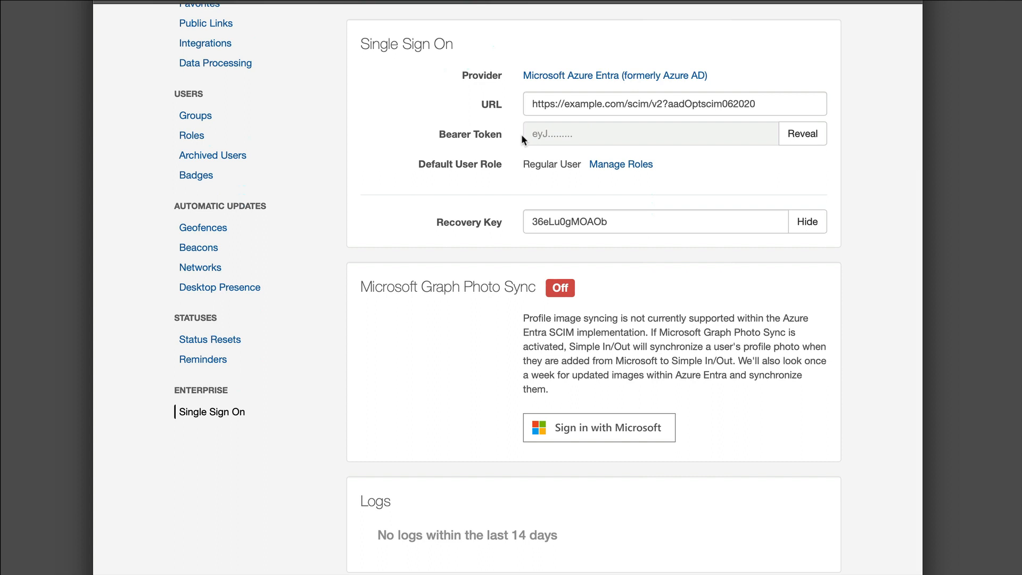
scroll("down", 3)
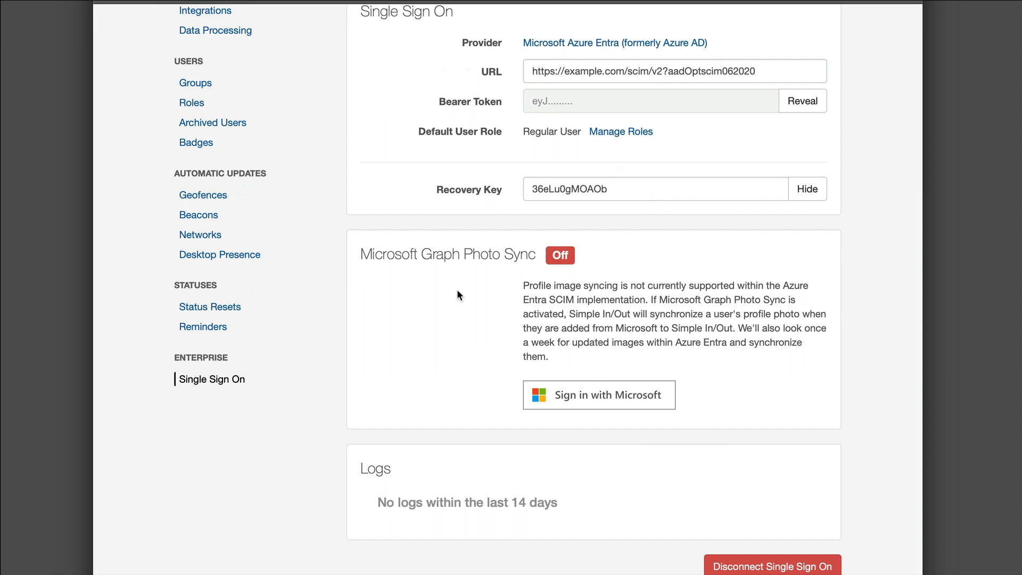
mouse_move(501, 396)
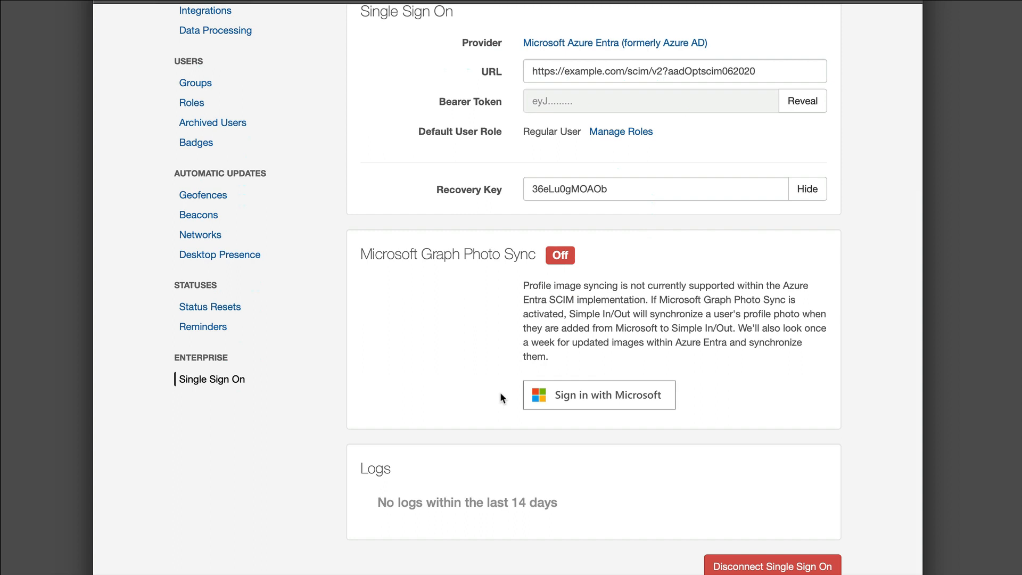
mouse_move(527, 406)
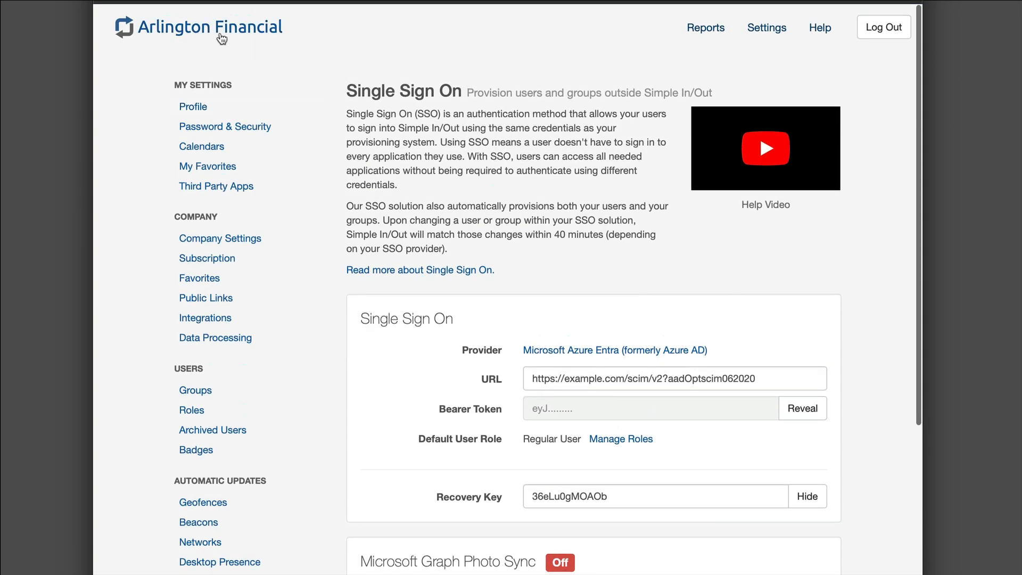
left_click(210, 27)
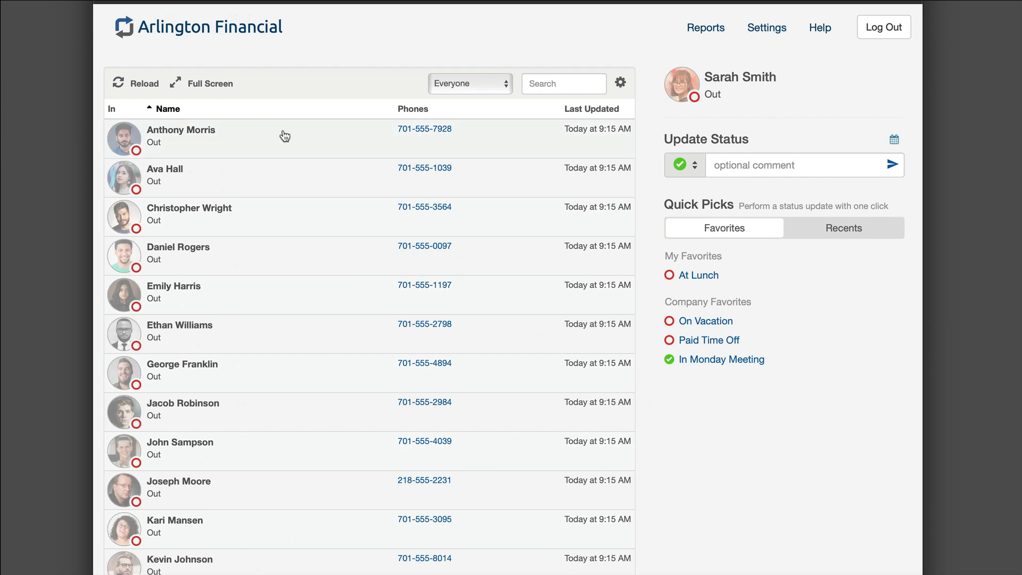
scroll("down", 3)
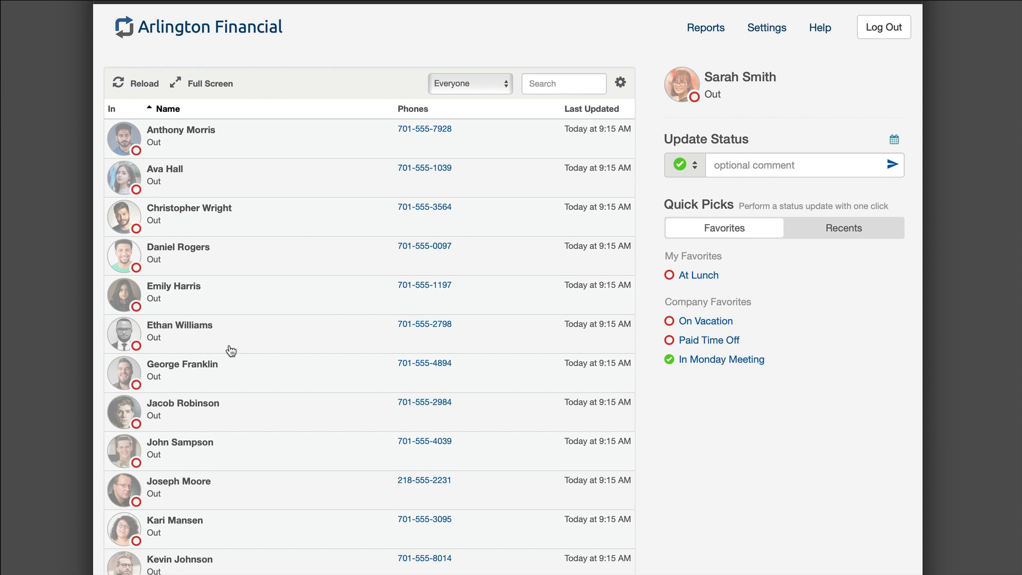
mouse_move(239, 337)
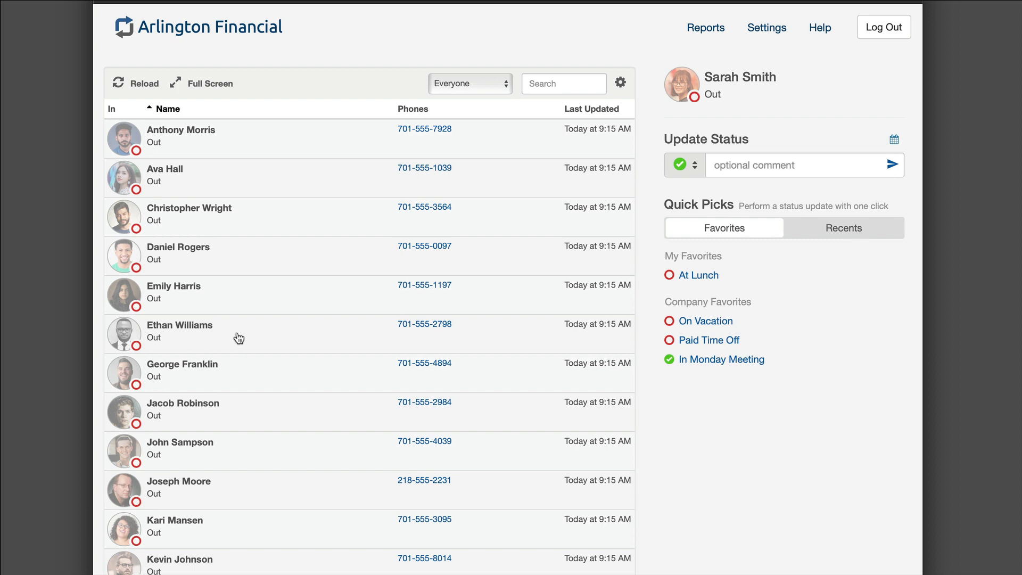
mouse_move(231, 306)
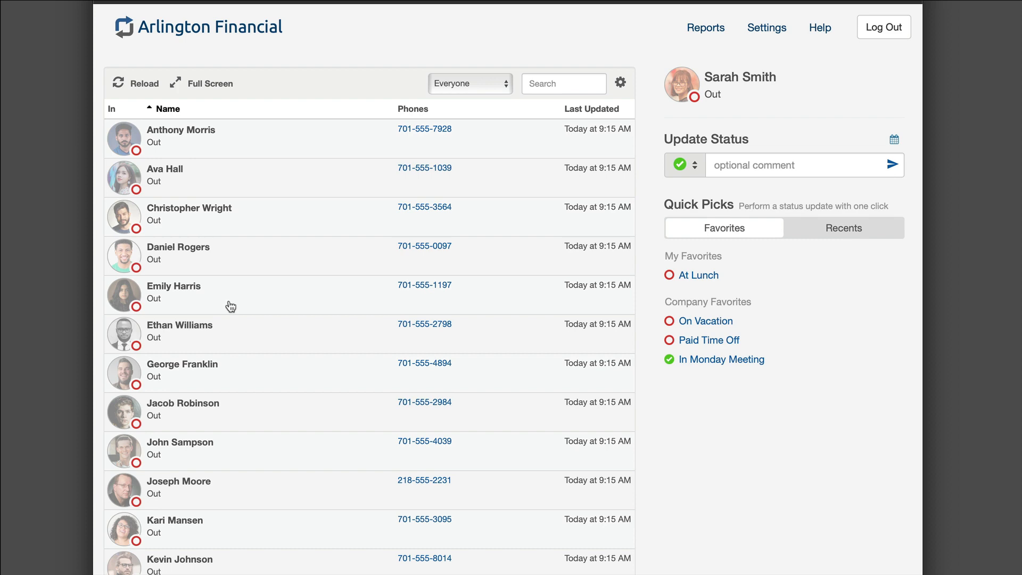
left_click(164, 168)
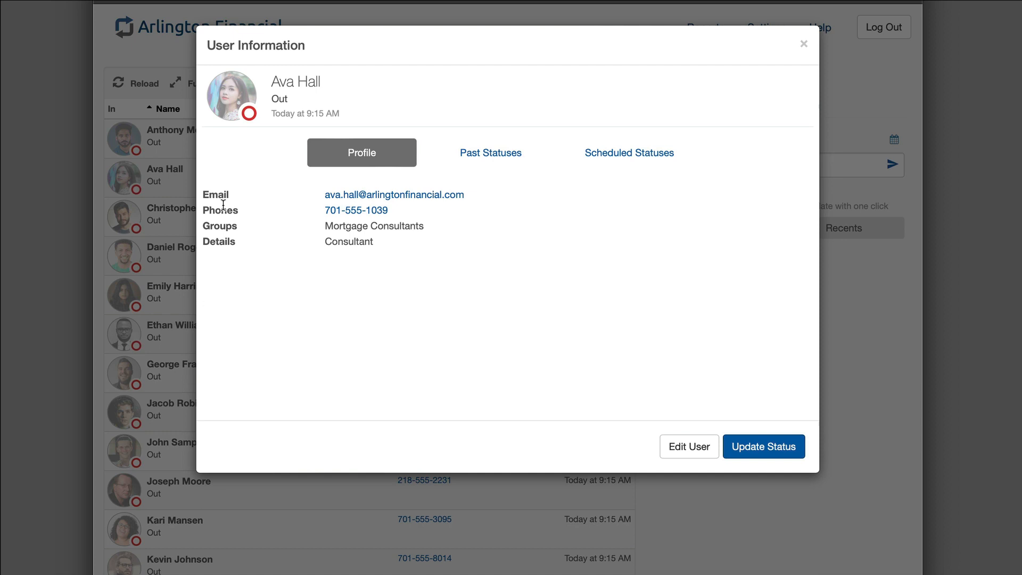
left_click(688, 447)
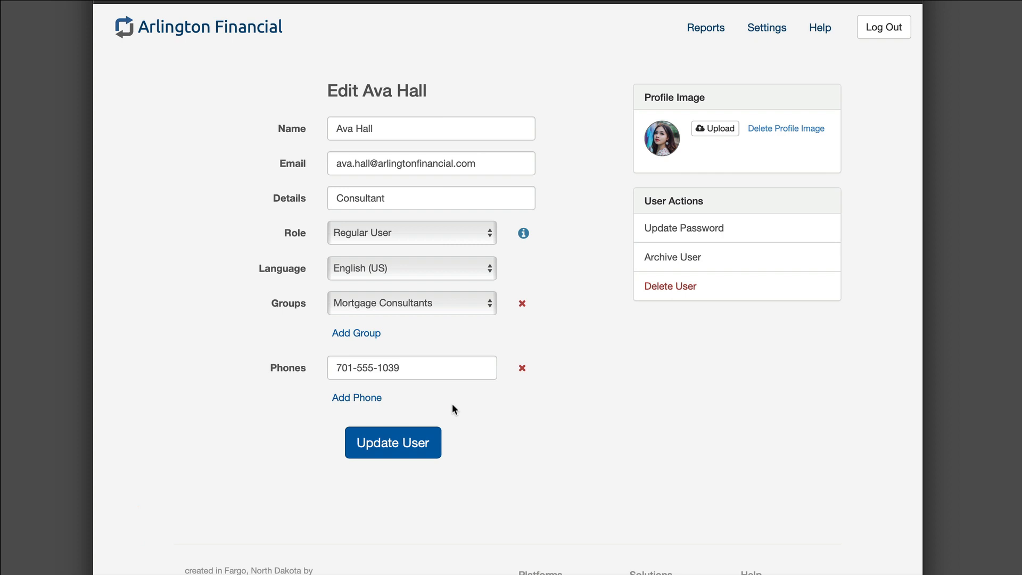
mouse_move(392, 230)
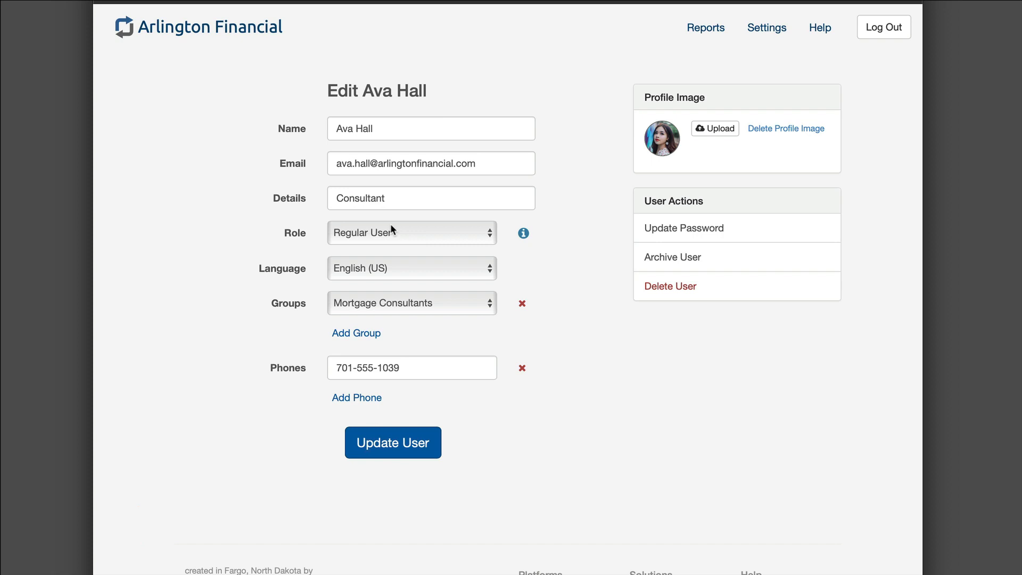
mouse_move(665, 300)
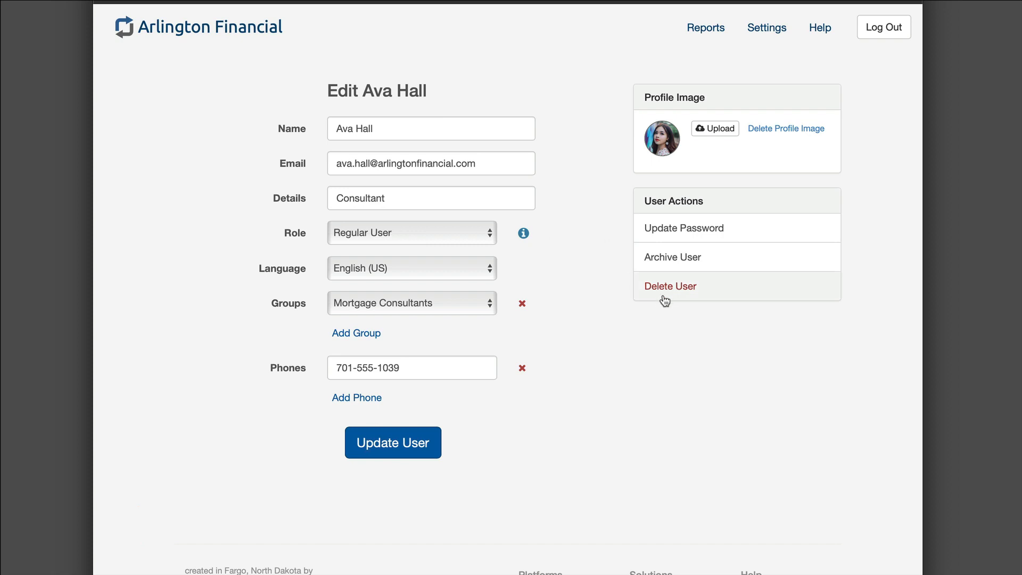
mouse_move(512, 309)
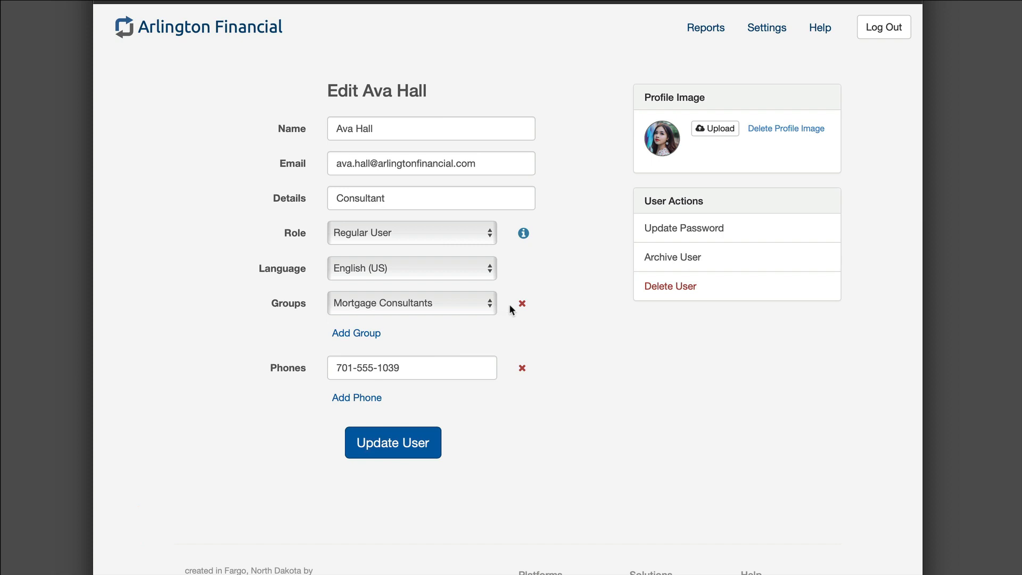
mouse_move(204, 81)
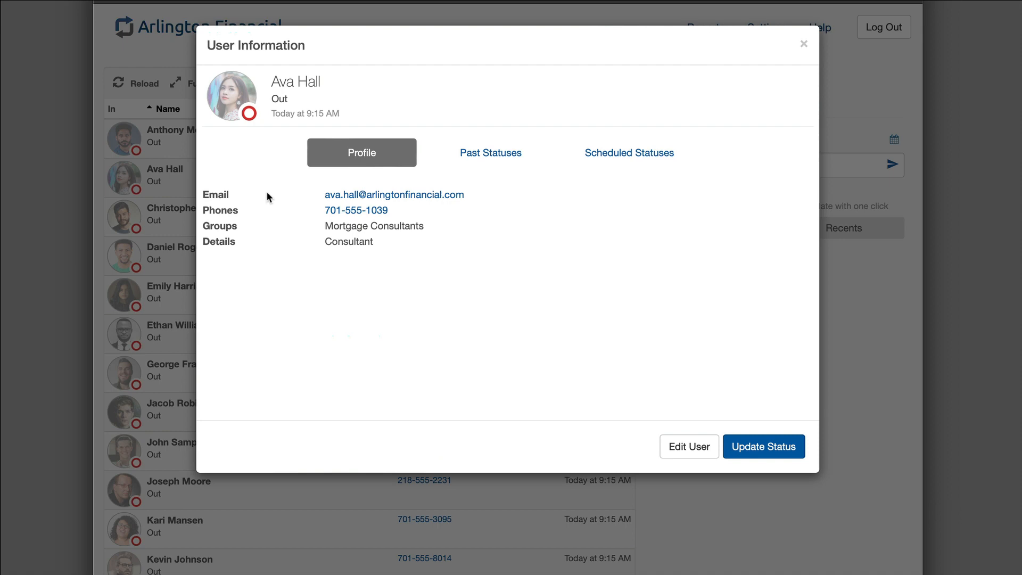
left_click(803, 43)
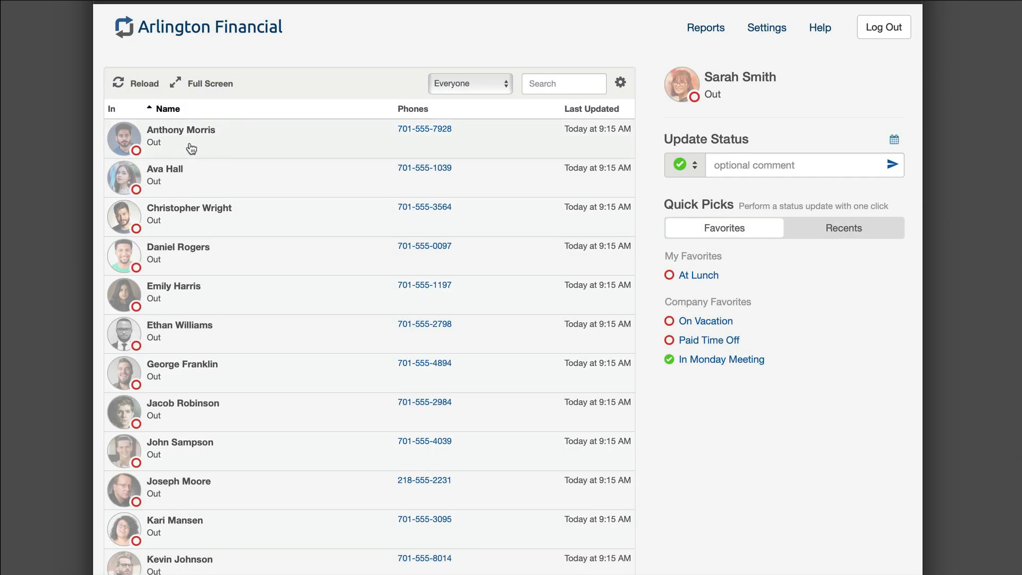
left_click(181, 133)
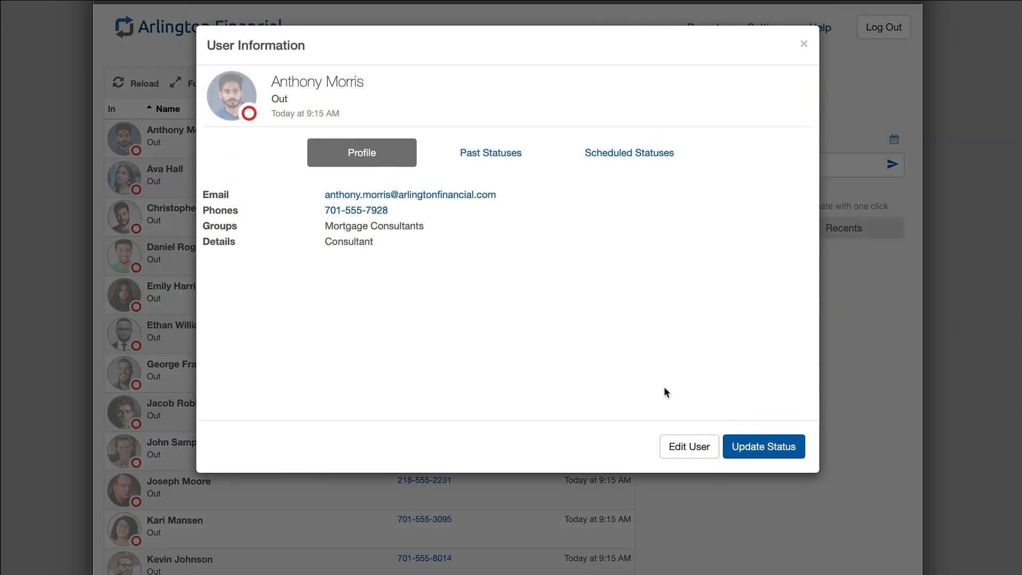
left_click(690, 446)
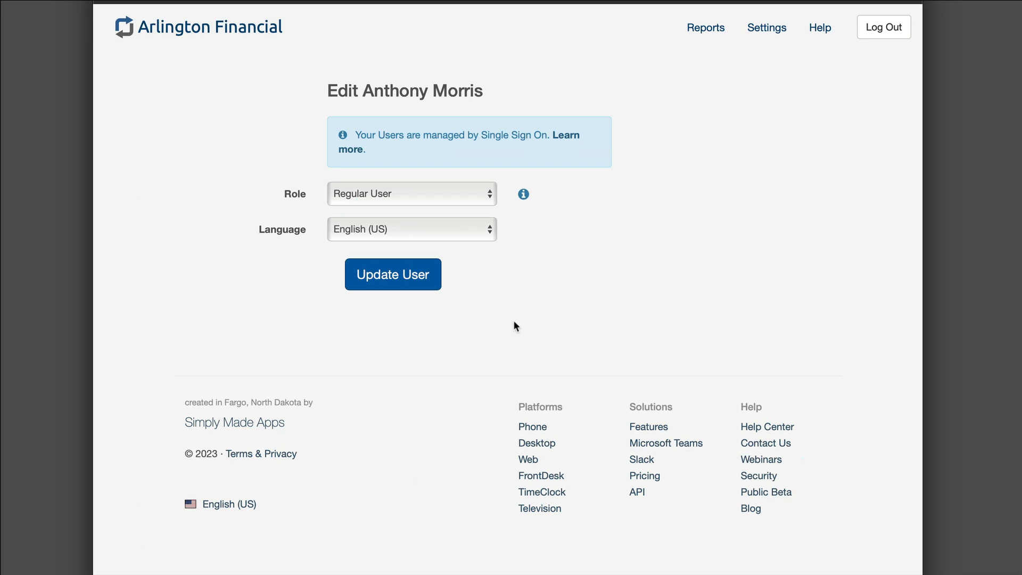
mouse_move(430, 214)
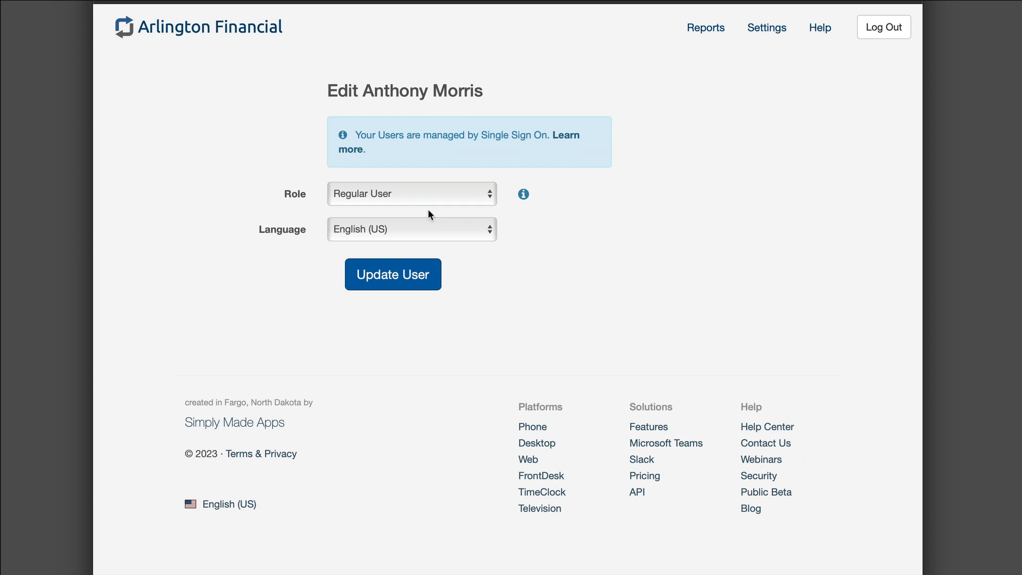
mouse_move(381, 197)
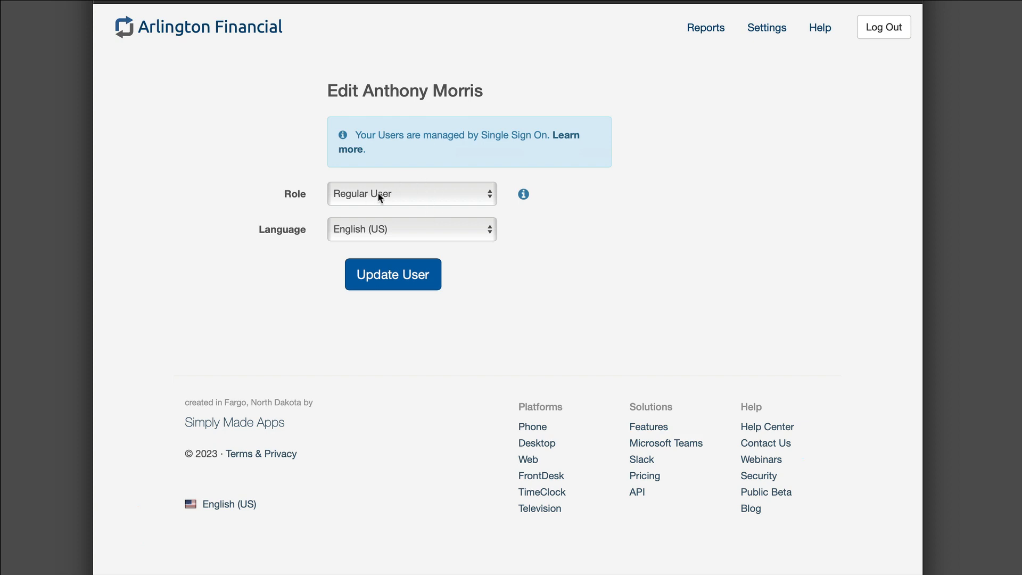
left_click(411, 194)
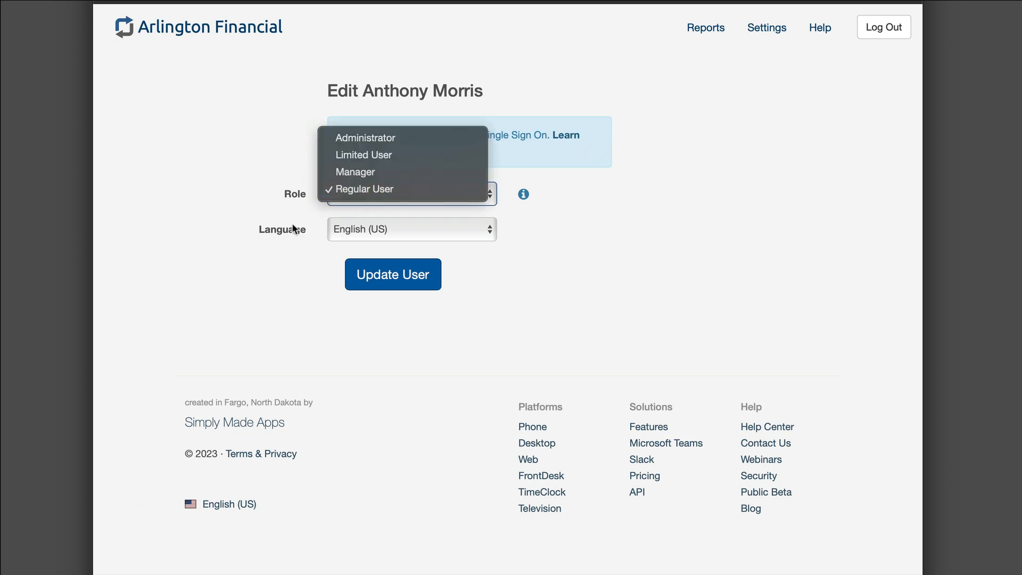
left_click(364, 189)
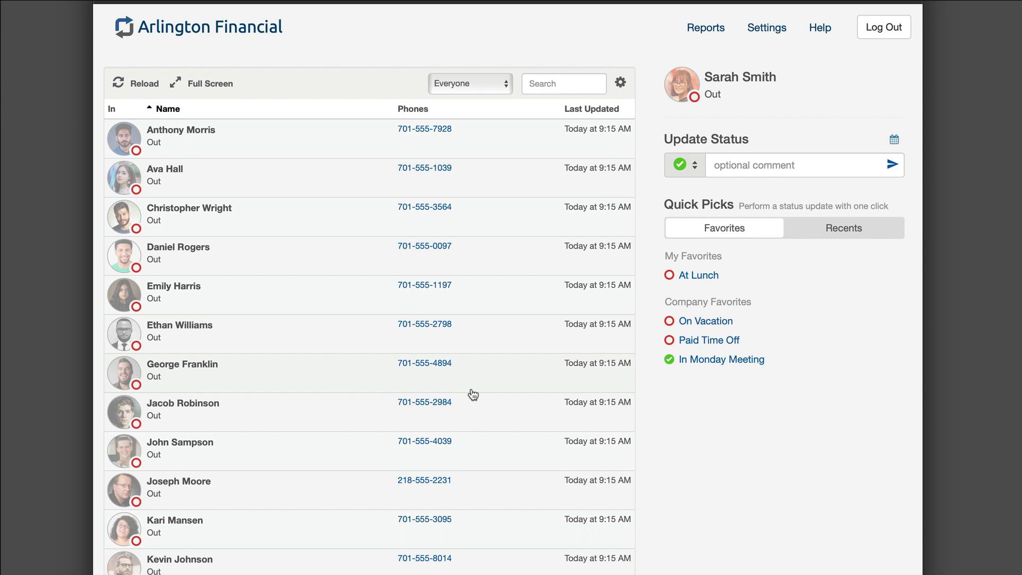
mouse_move(531, 347)
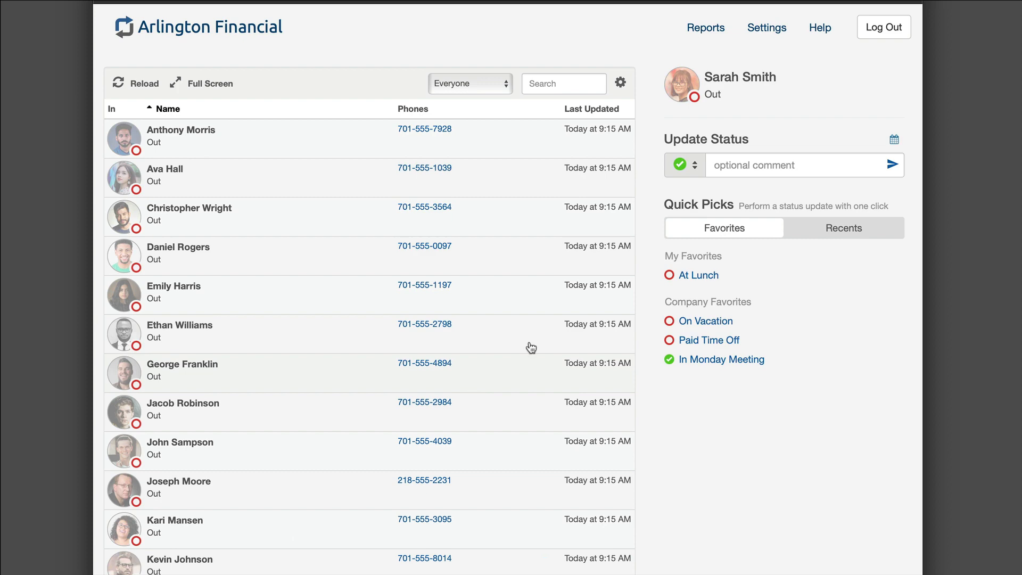
View the Groups settings listing Managers and Mortgage Consultants as SSO-managed.
left_click(767, 28)
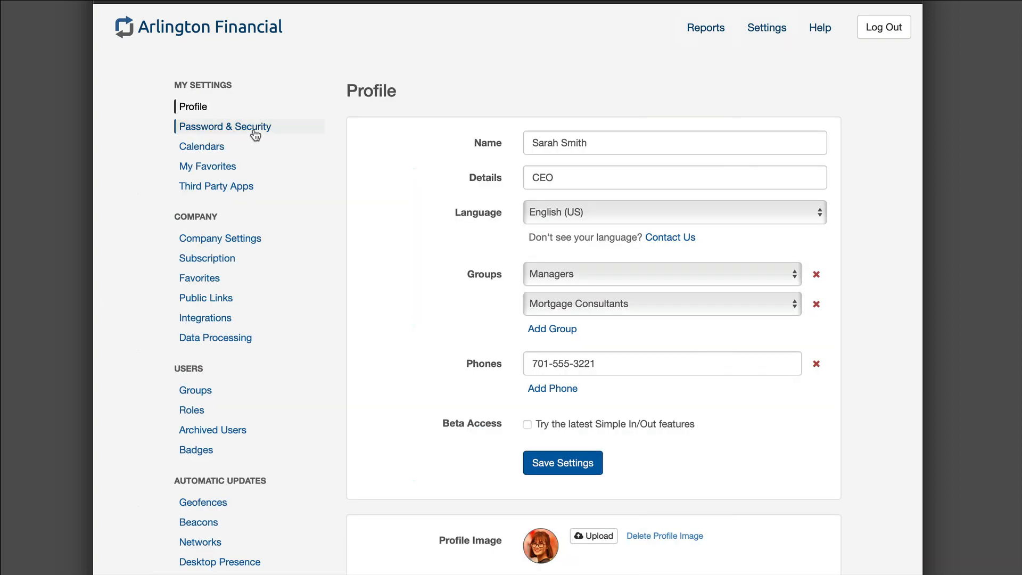
left_click(196, 389)
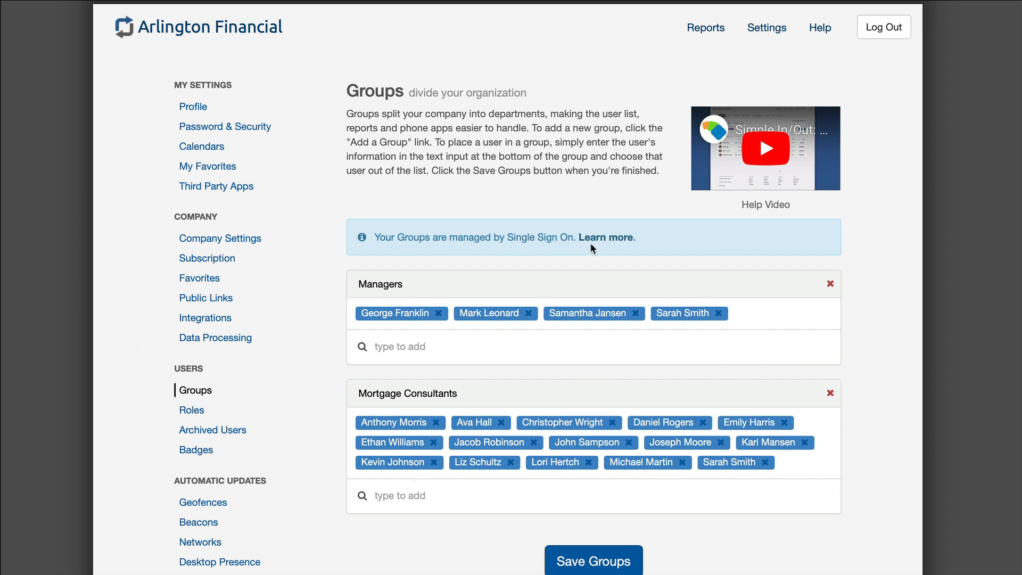
mouse_move(763, 397)
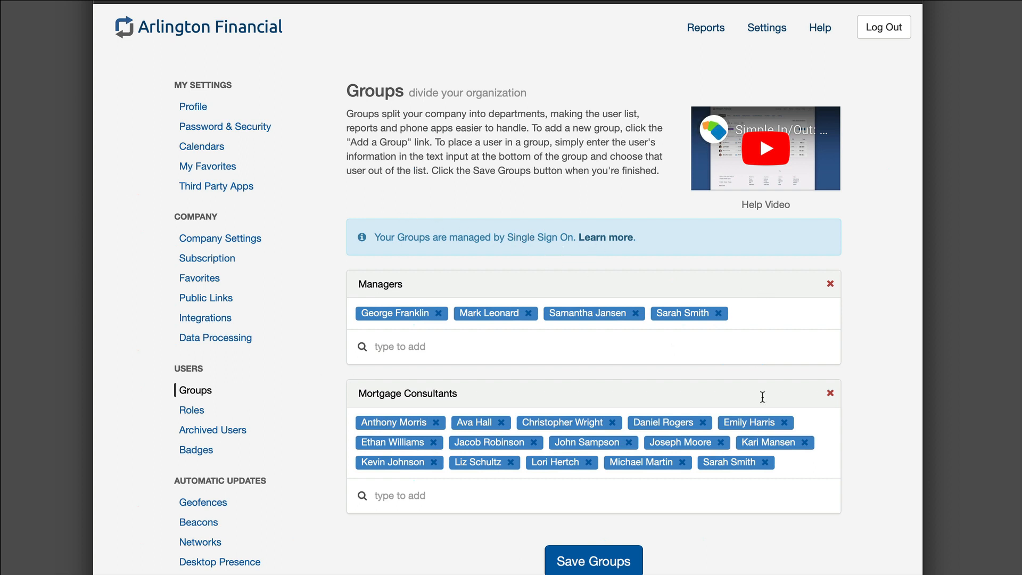
mouse_move(754, 227)
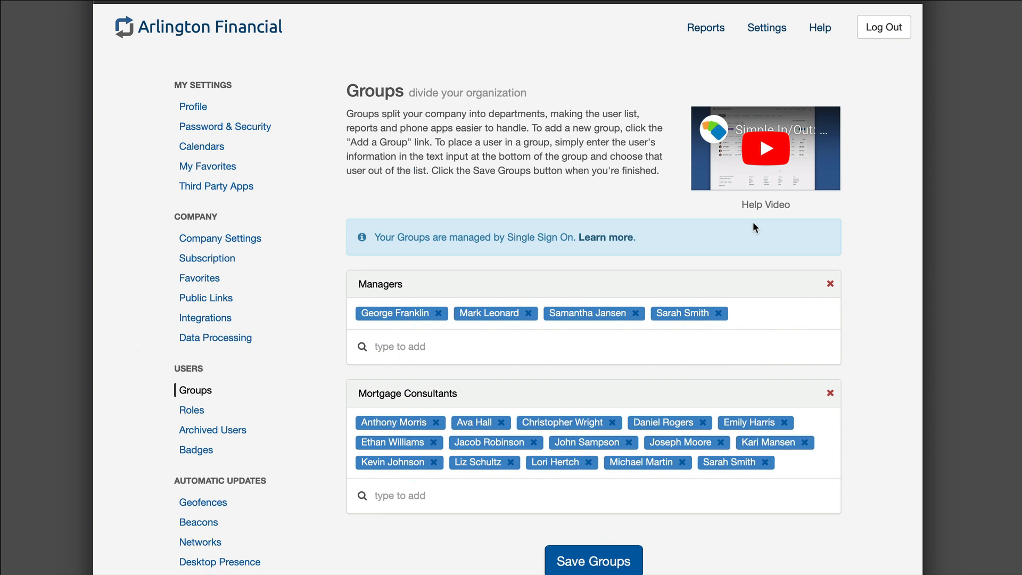
scroll("down", 3)
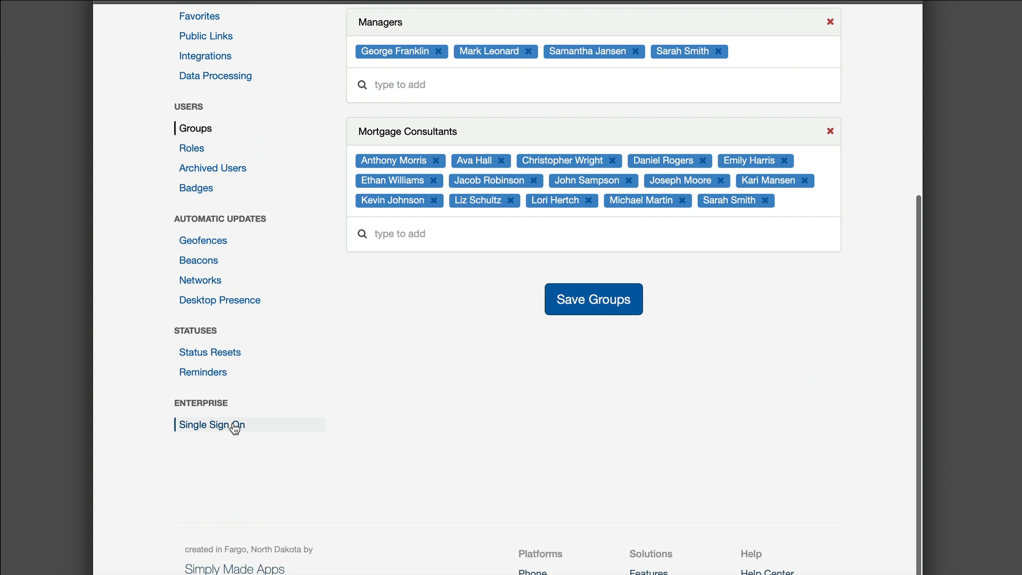
Review the Single Sign On settings, log out and reach the Log In page with Sign in with Microsoft.
left_click(212, 424)
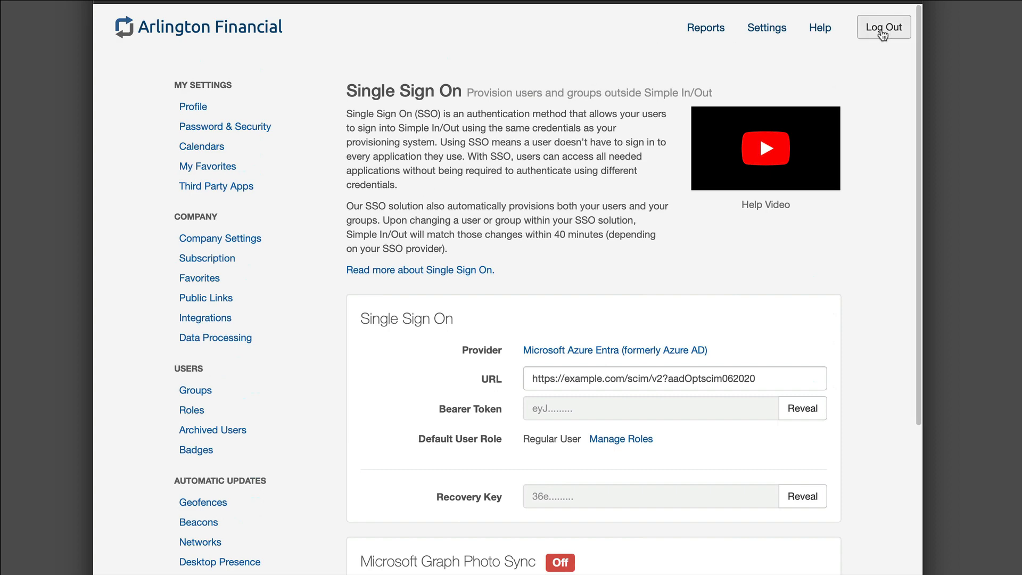
left_click(884, 28)
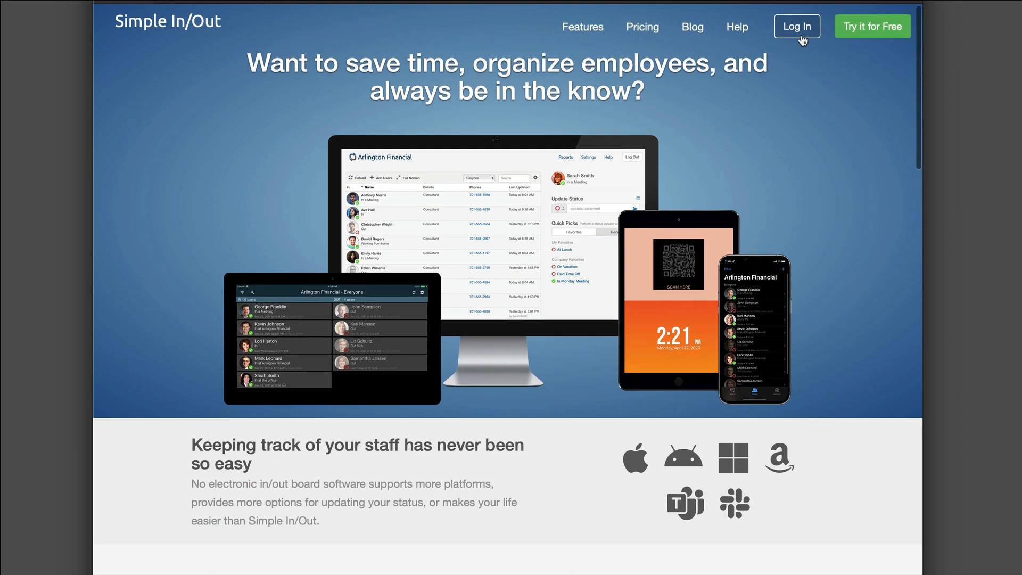
left_click(796, 26)
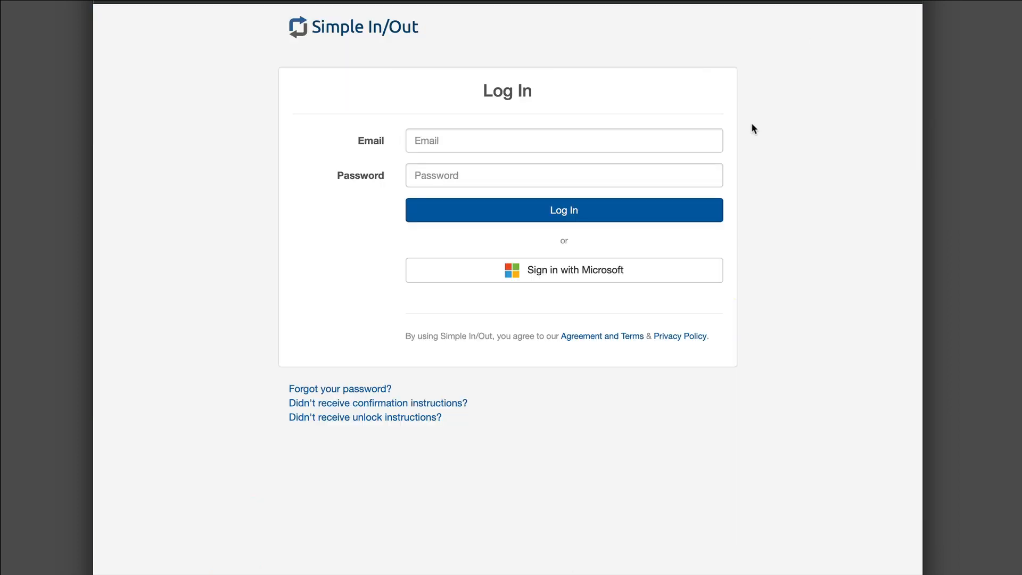
mouse_move(637, 263)
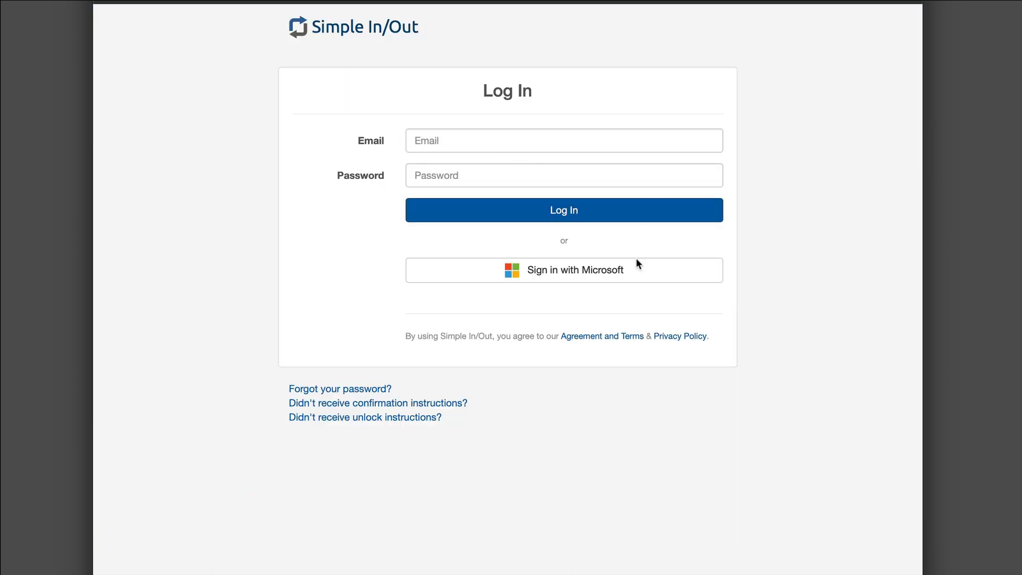
mouse_move(652, 305)
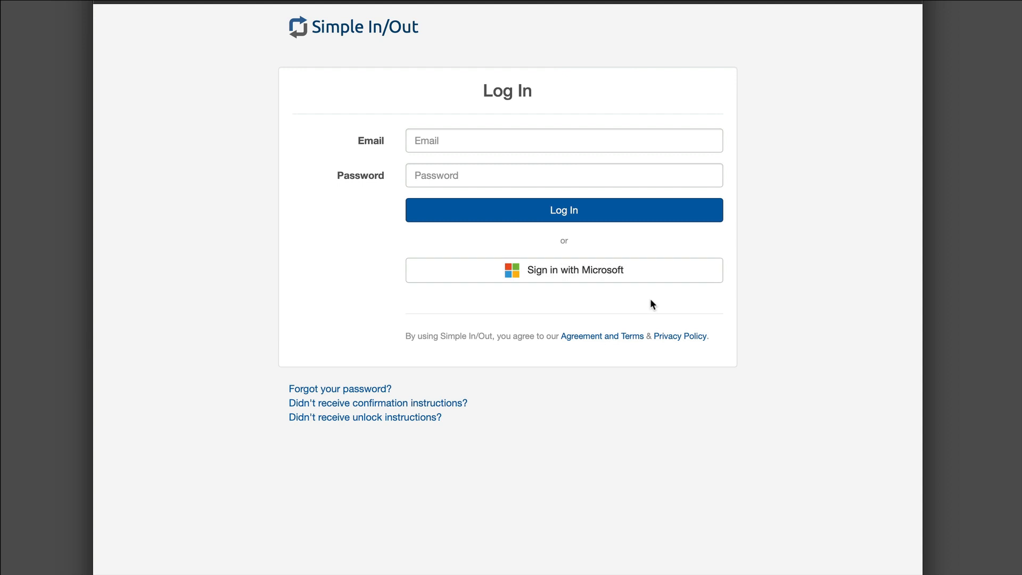
mouse_move(592, 300)
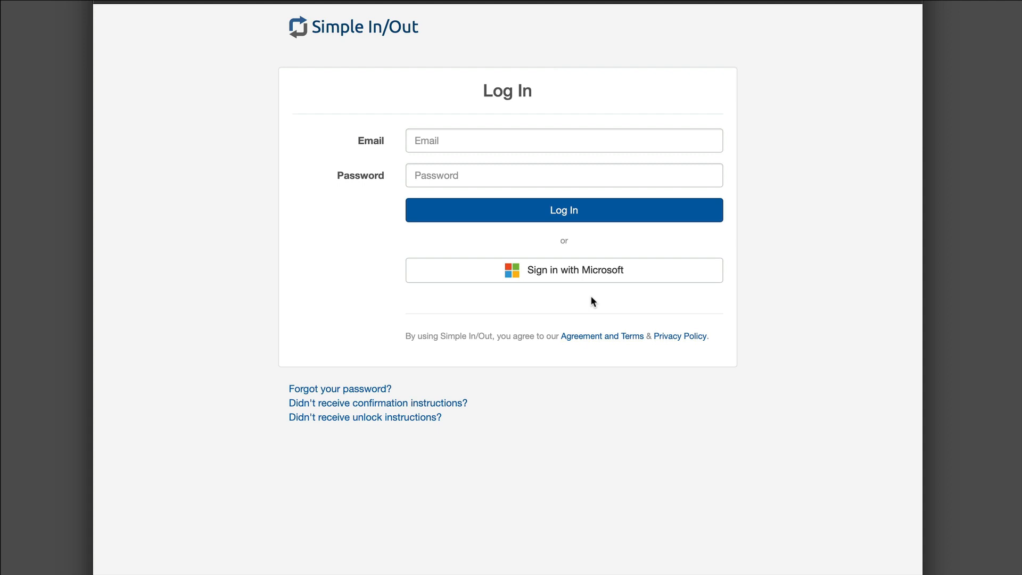